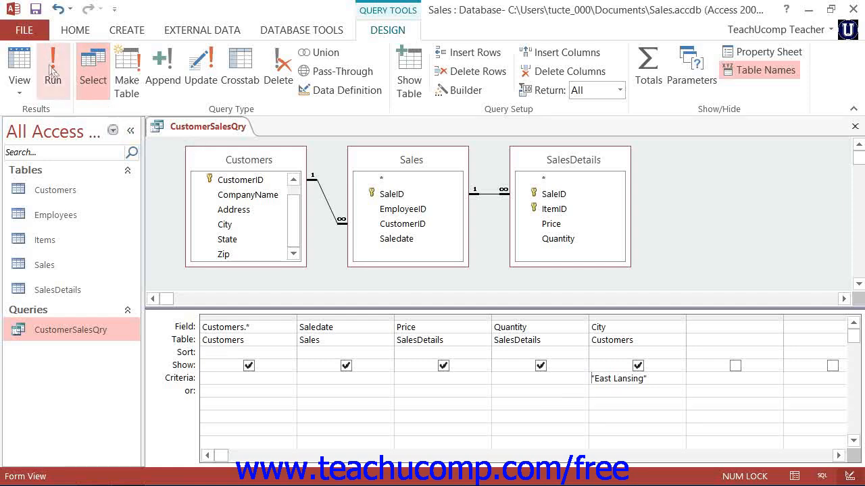
mouse_move(53, 67)
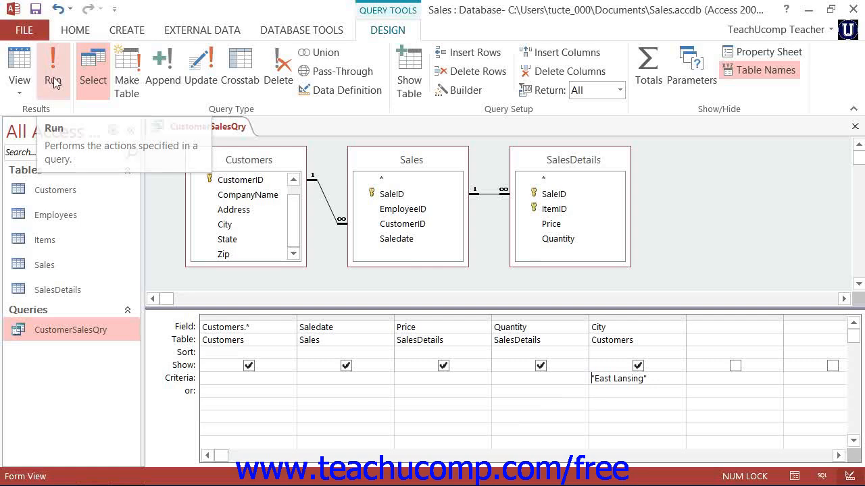
Run CustomerSalesQry to show the four East Lansing sales records in Datasheet View
left_click(55, 65)
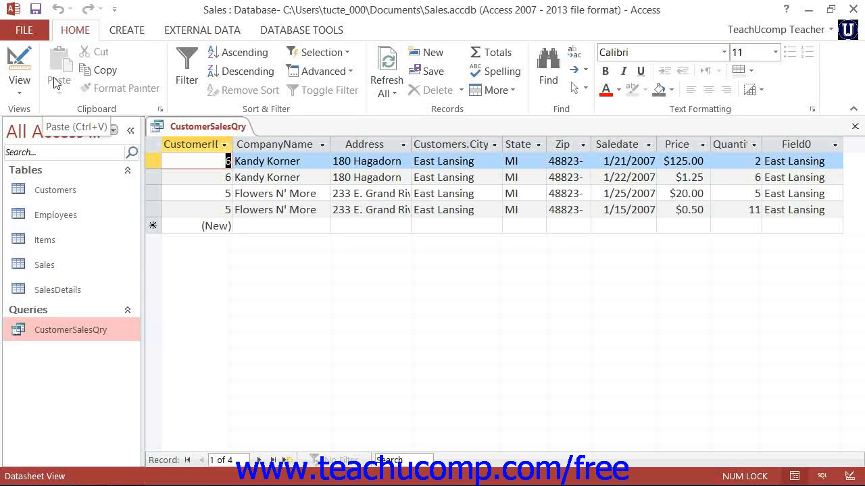
mouse_move(30, 65)
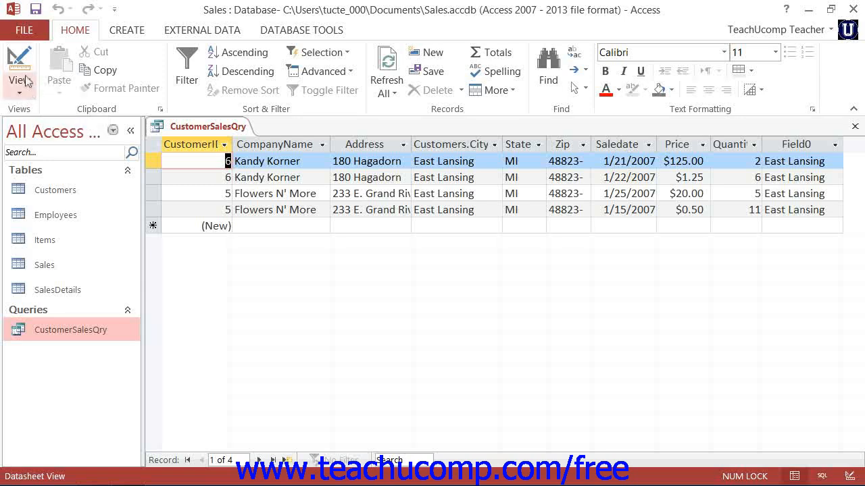
mouse_move(25, 61)
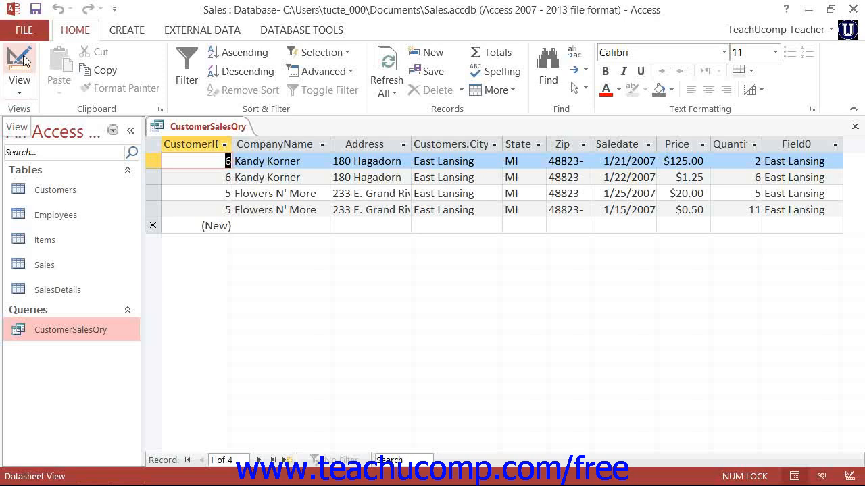
Switch CustomerSalesQry back to Design View, then close the query
left_click(18, 56)
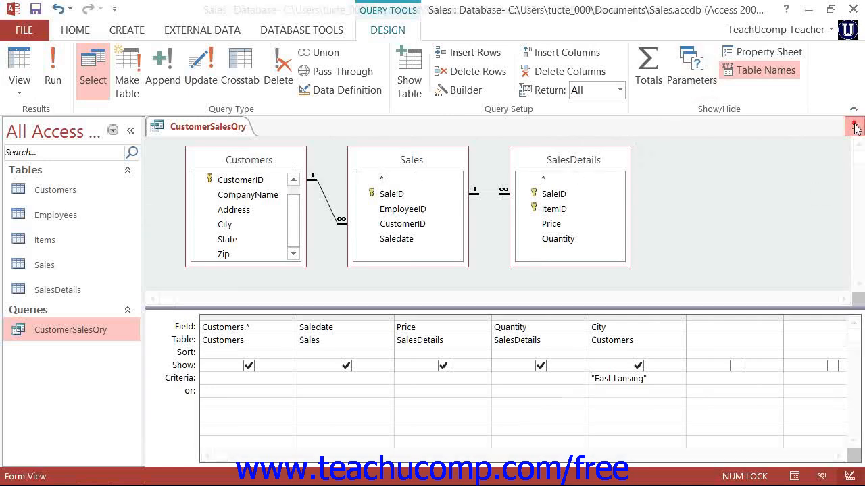
left_click(854, 124)
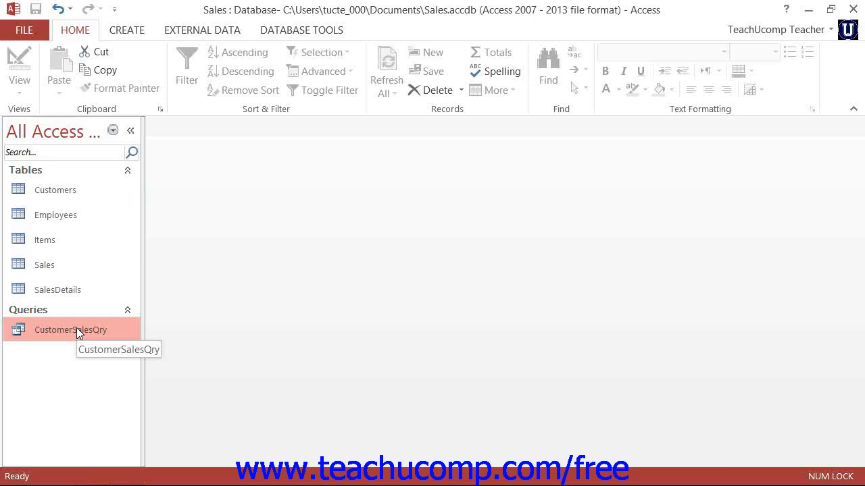
Reopen CustomerSalesQry from the Navigation Pane to show the four East Lansing records
double_click(71, 330)
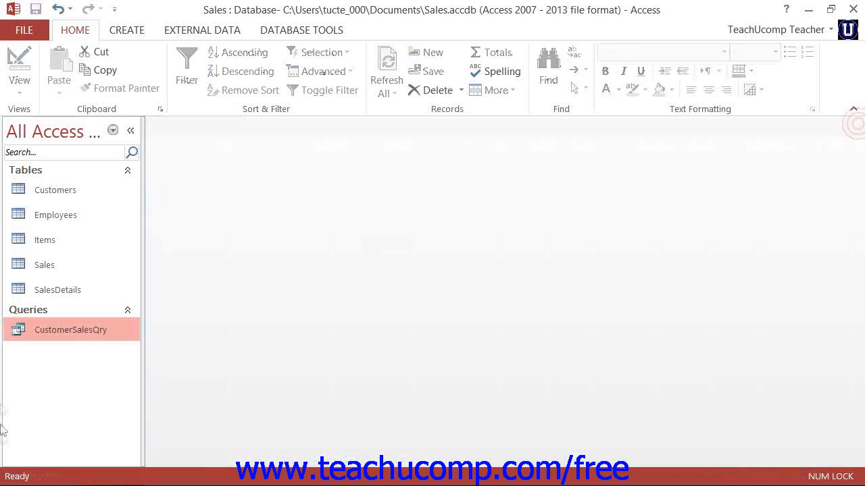
mouse_move(65, 338)
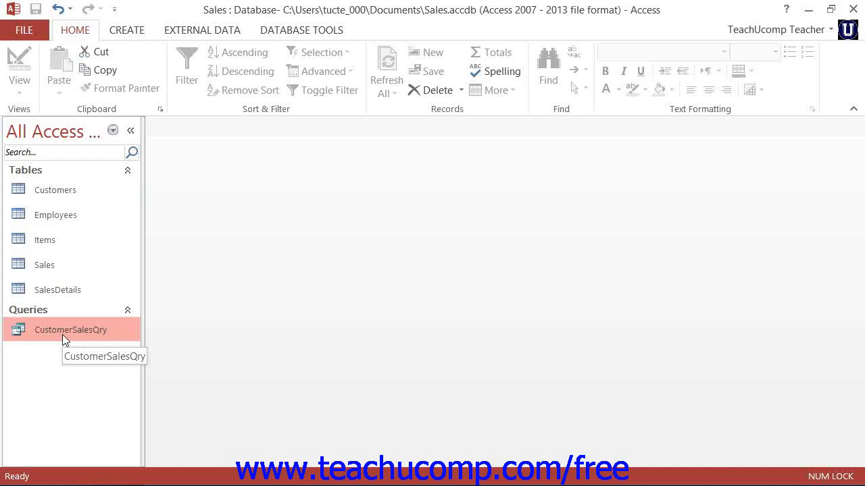
double_click(70, 330)
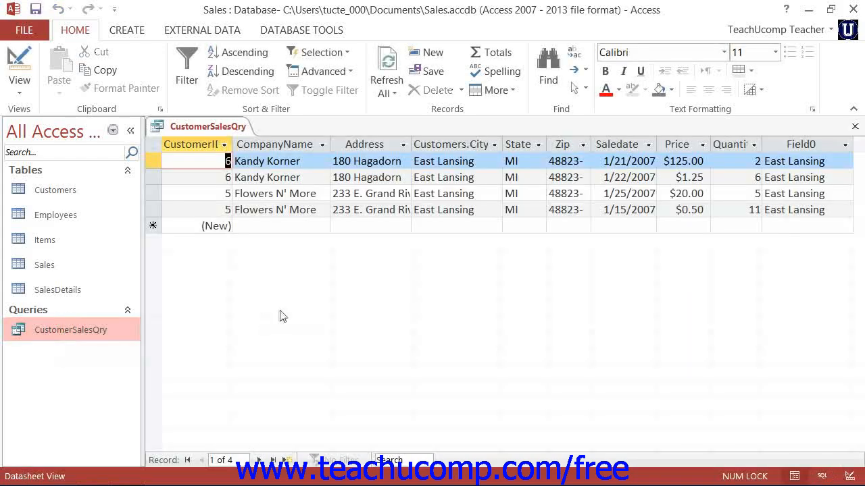